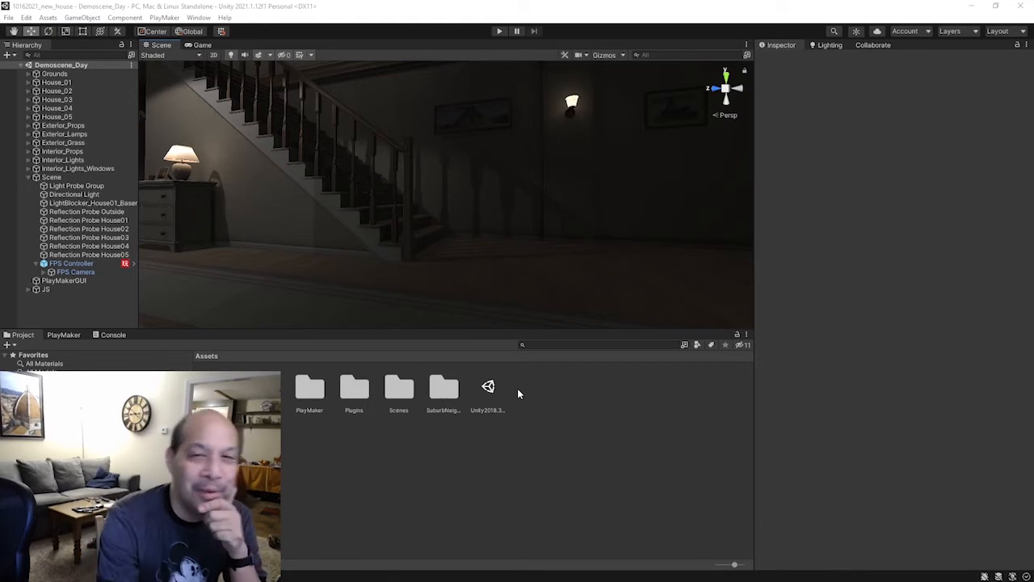
pyautogui.moveTo(588, 248)
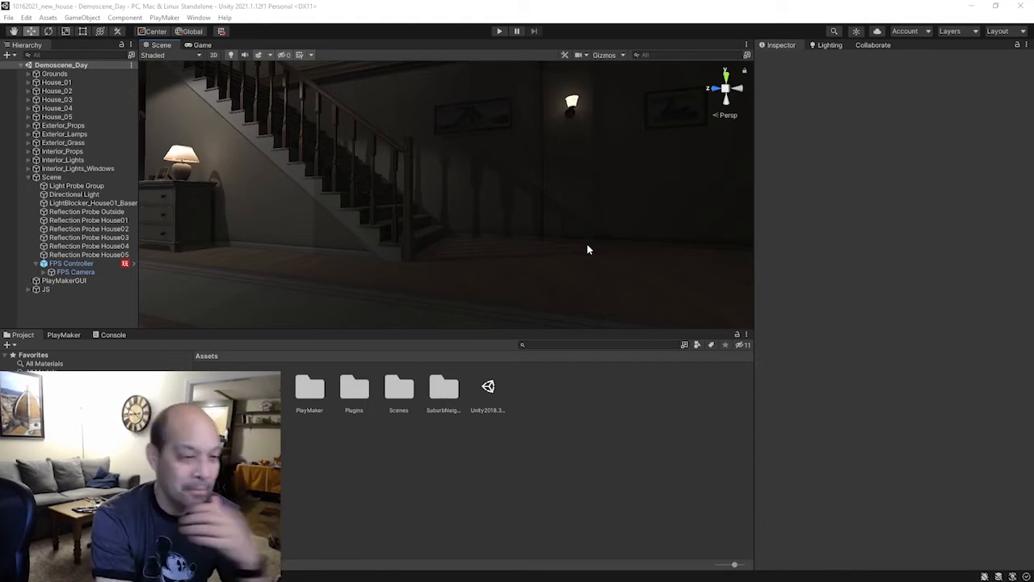
pyautogui.moveTo(589, 267)
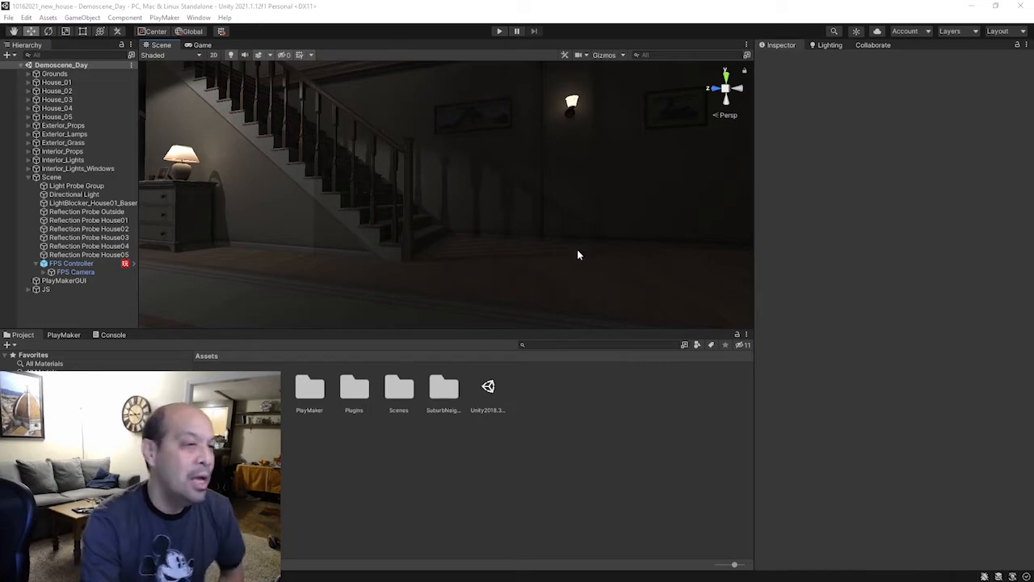
pyautogui.moveTo(509, 178)
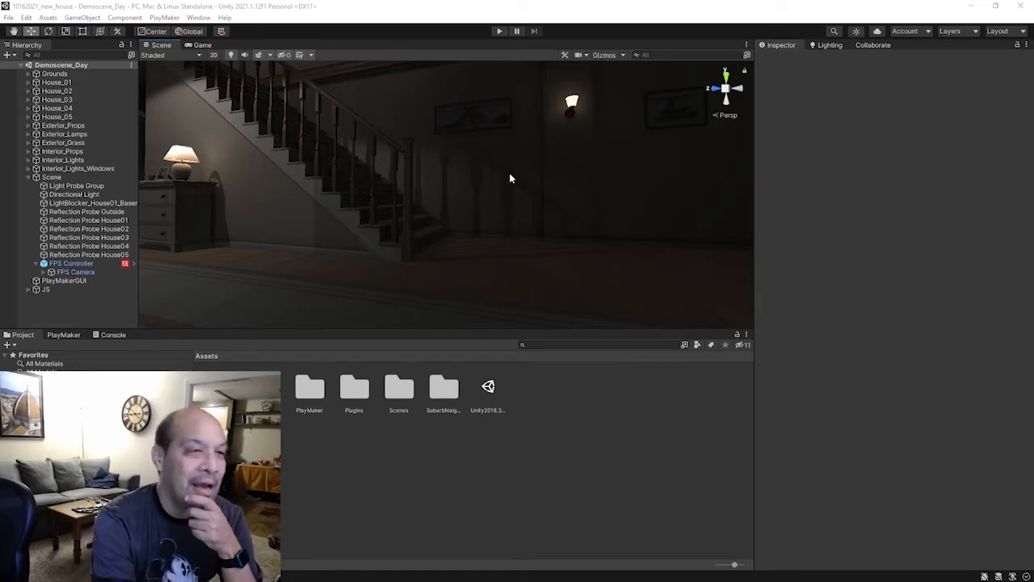
# Enter Play mode to explore the lamp-lit house in first person
pyautogui.click(498, 31)
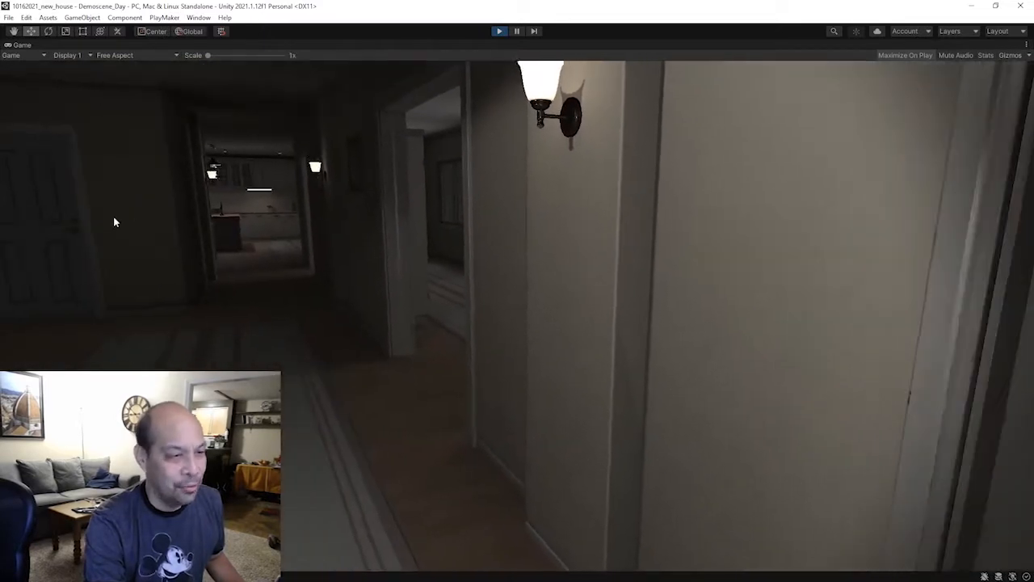
pyautogui.moveTo(517, 291)
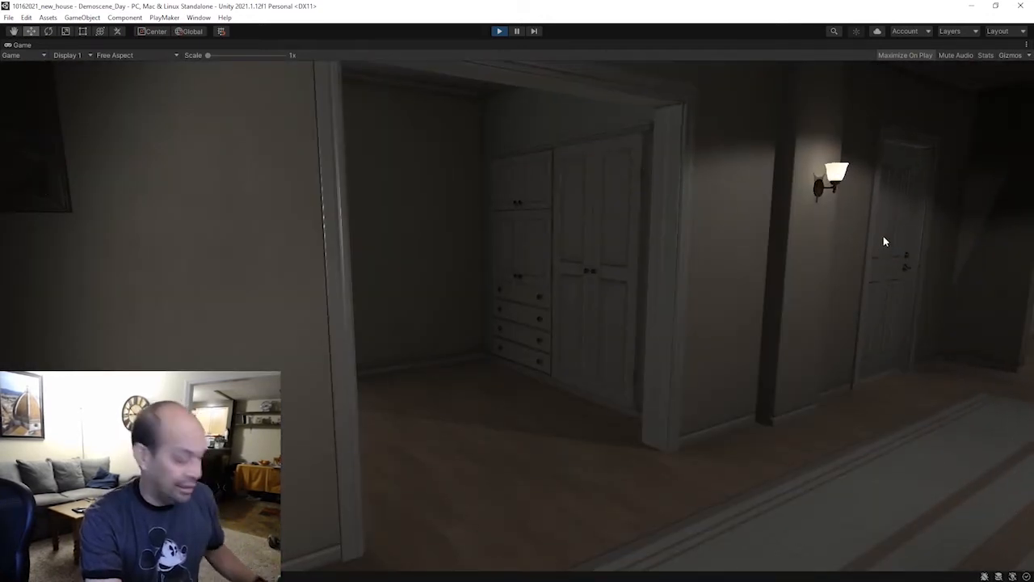
# Exit Play mode, select FPS Controller, and select its SimplePlayerUse script asset
pyautogui.click(498, 30)
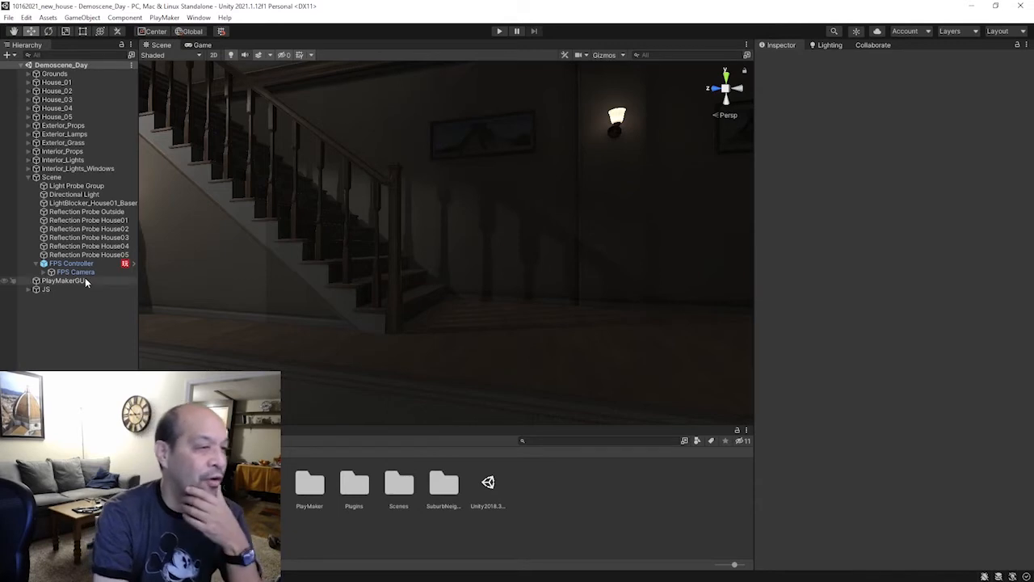
pyautogui.click(71, 262)
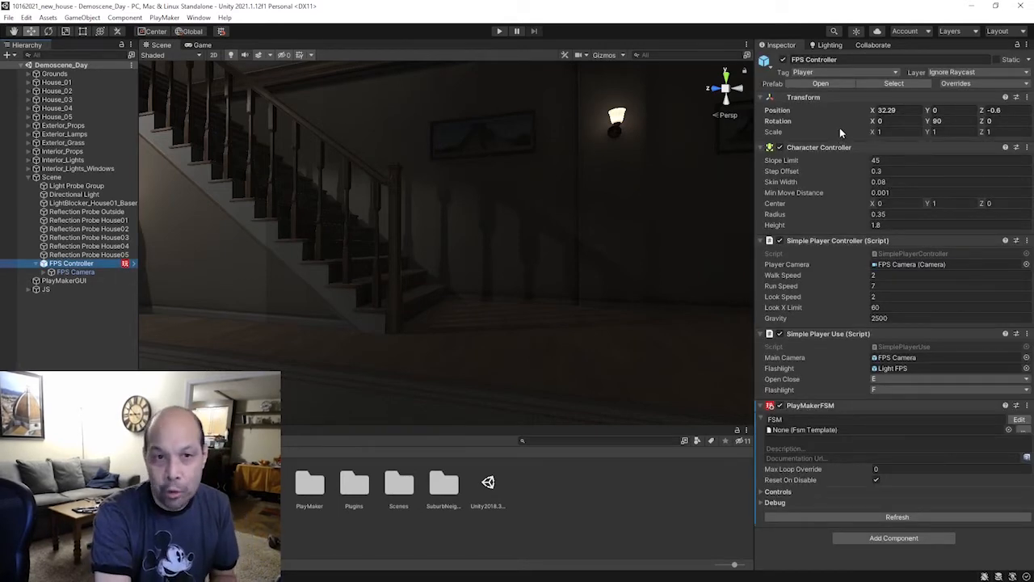
pyautogui.moveTo(830, 227)
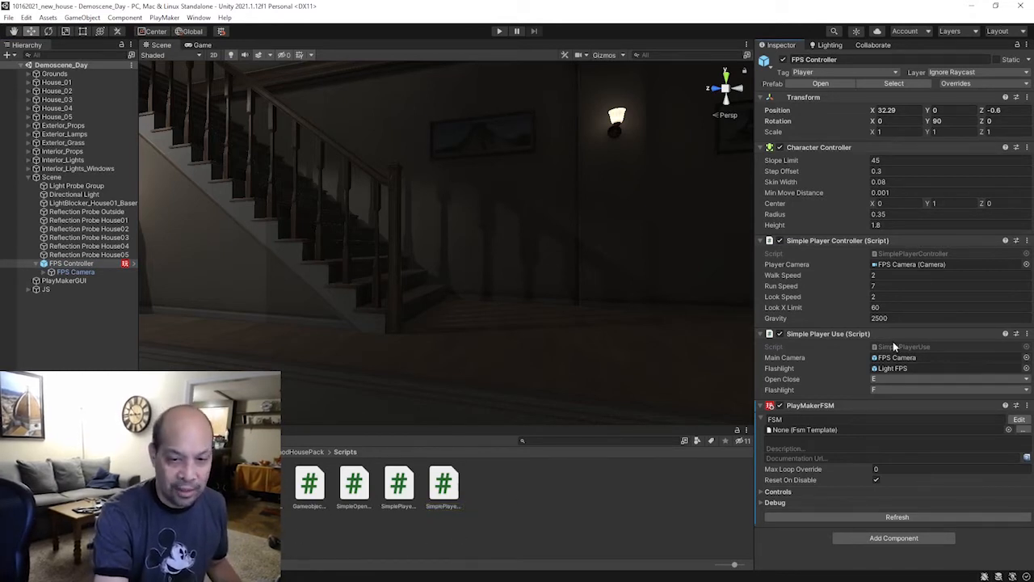
pyautogui.click(443, 485)
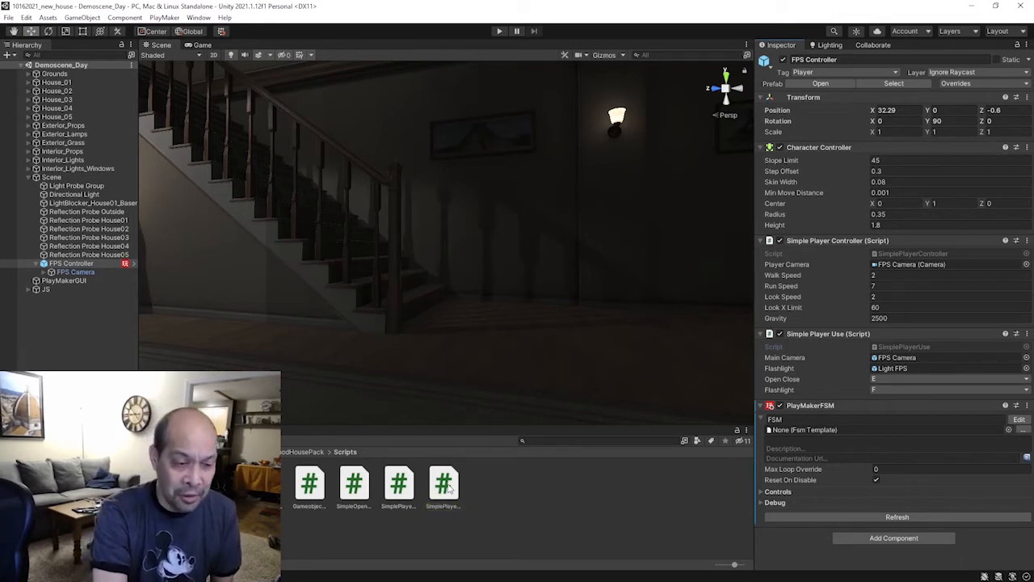
pyautogui.click(444, 485)
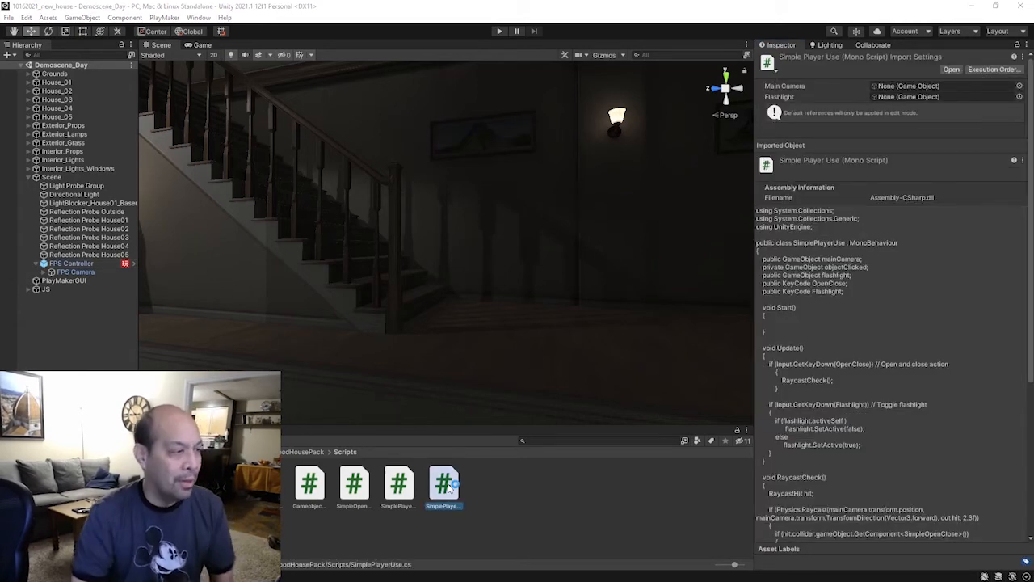
# Open SimplePlayerUse in Visual Studio and search the file for 'flash'
pyautogui.doubleClick(443, 482)
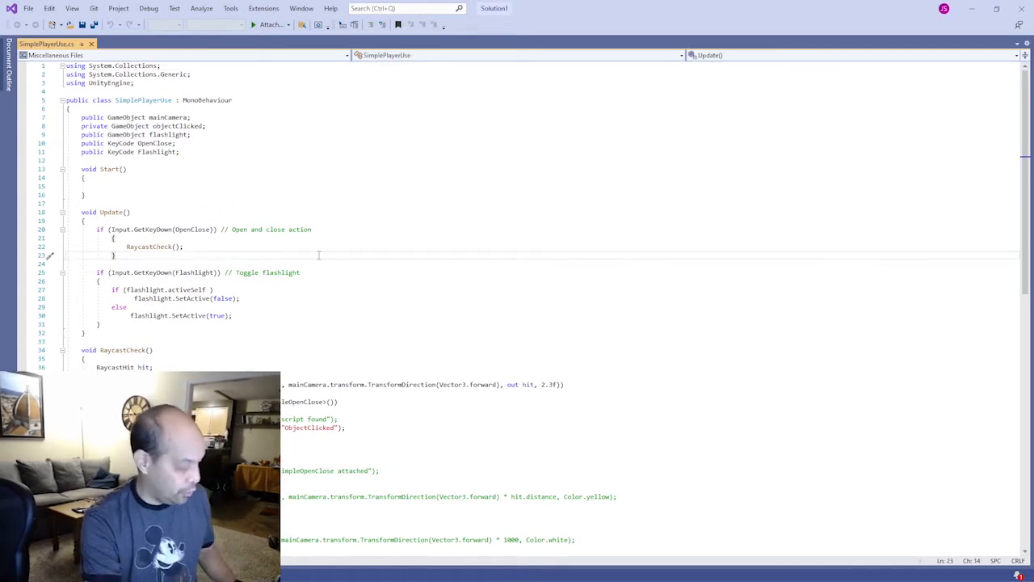
pyautogui.press('ctrl+f')
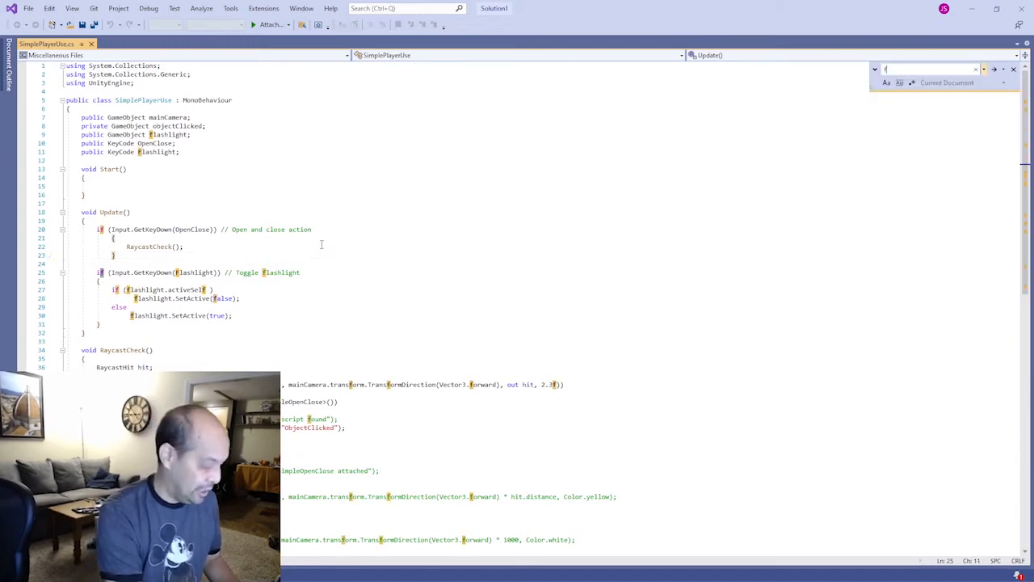
pyautogui.write('lash')
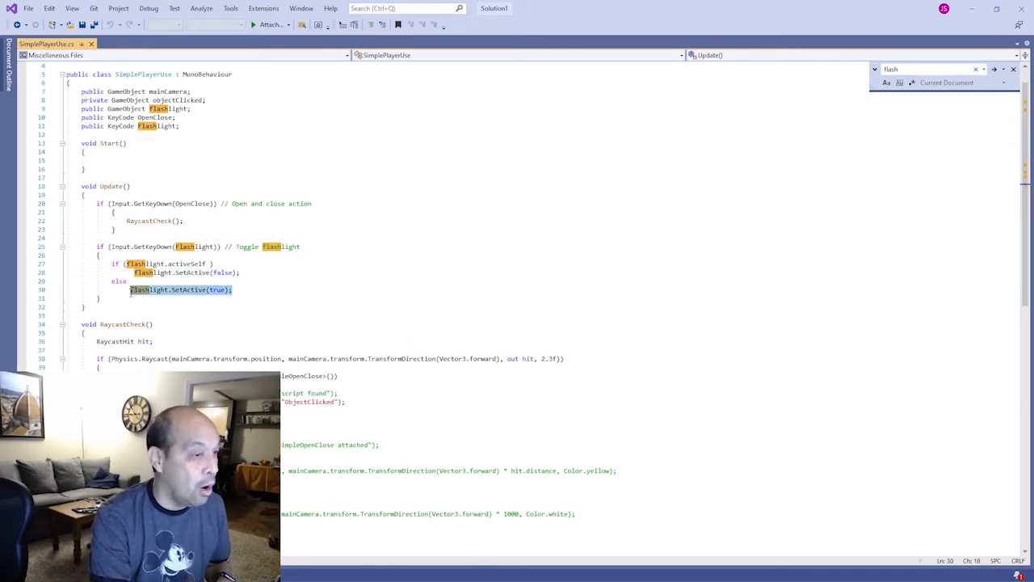
# Add flashlight.SetActive(false); inside Start(), save, and return to Unity
pyautogui.click(248, 273)
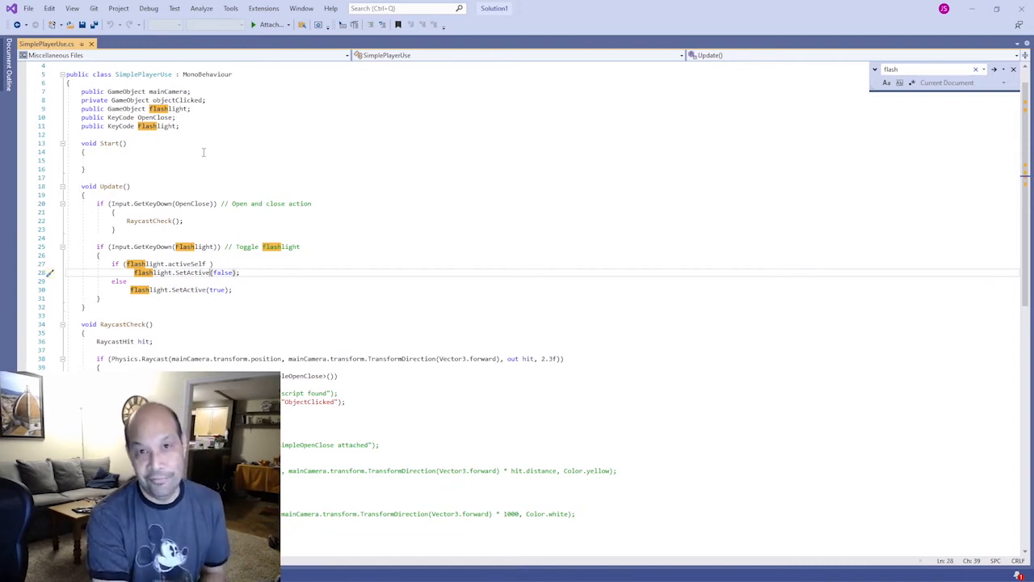
pyautogui.scroll(3)
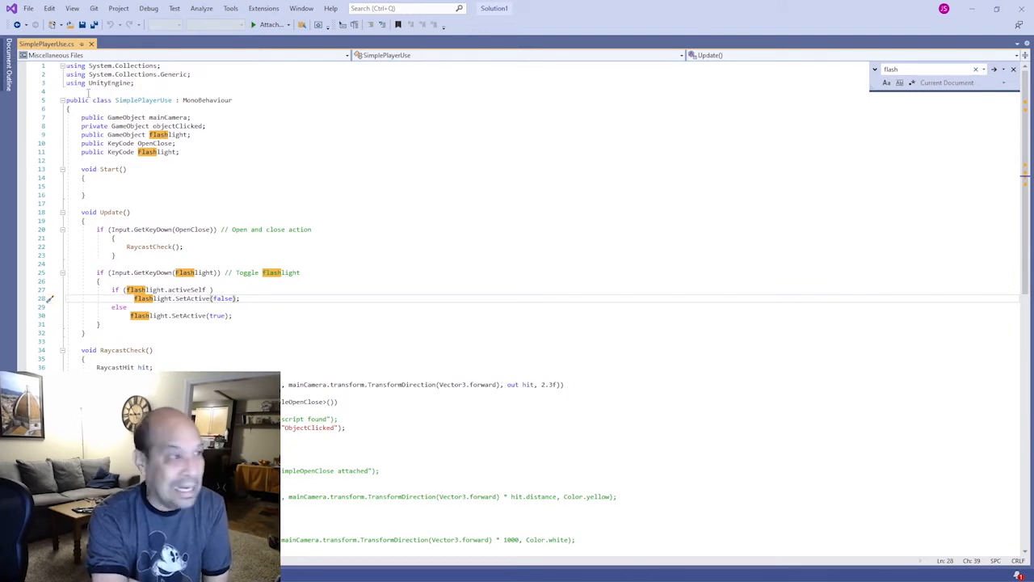
pyautogui.doubleClick(107, 169)
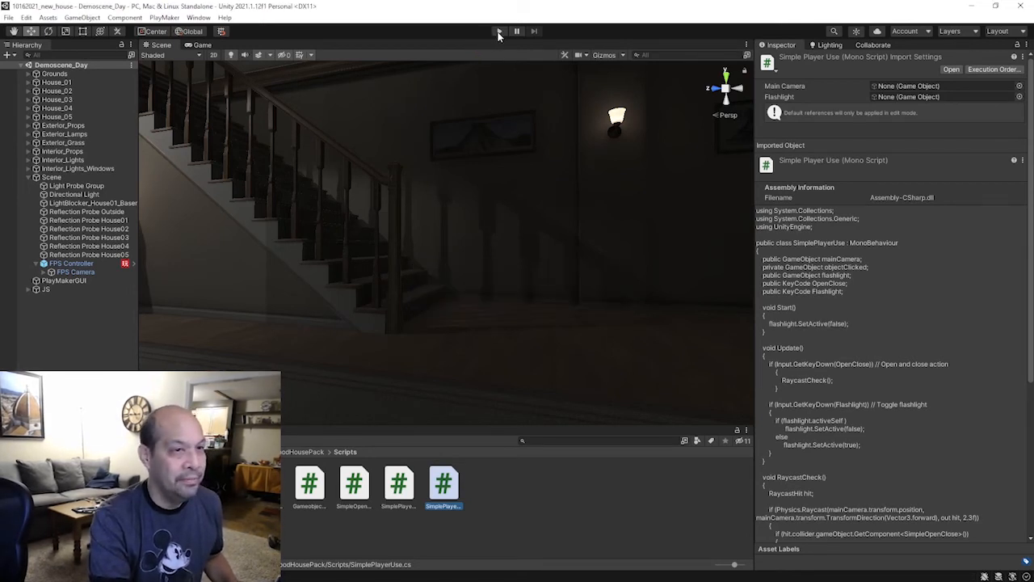
pyautogui.click(498, 31)
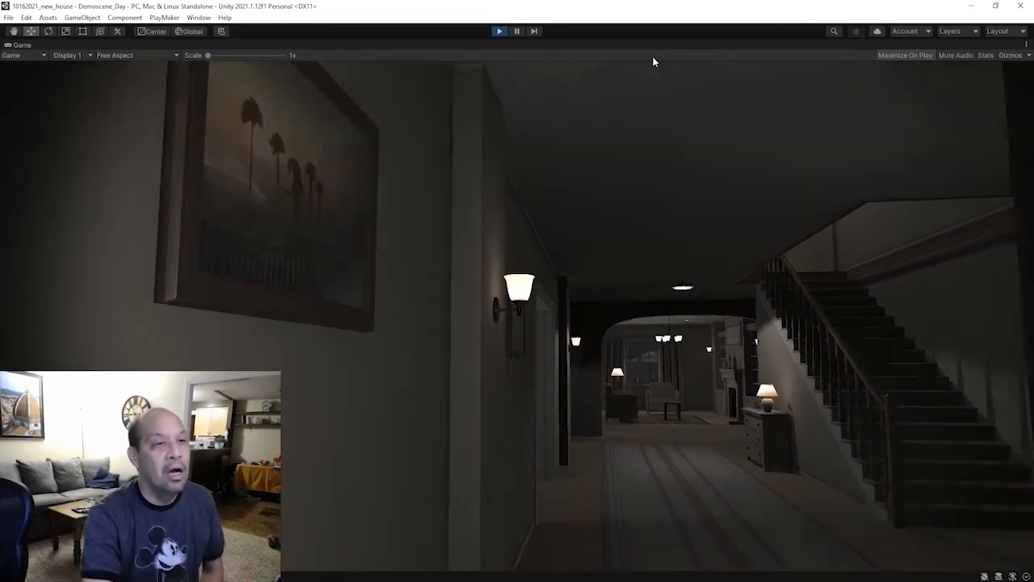
pyautogui.click(498, 31)
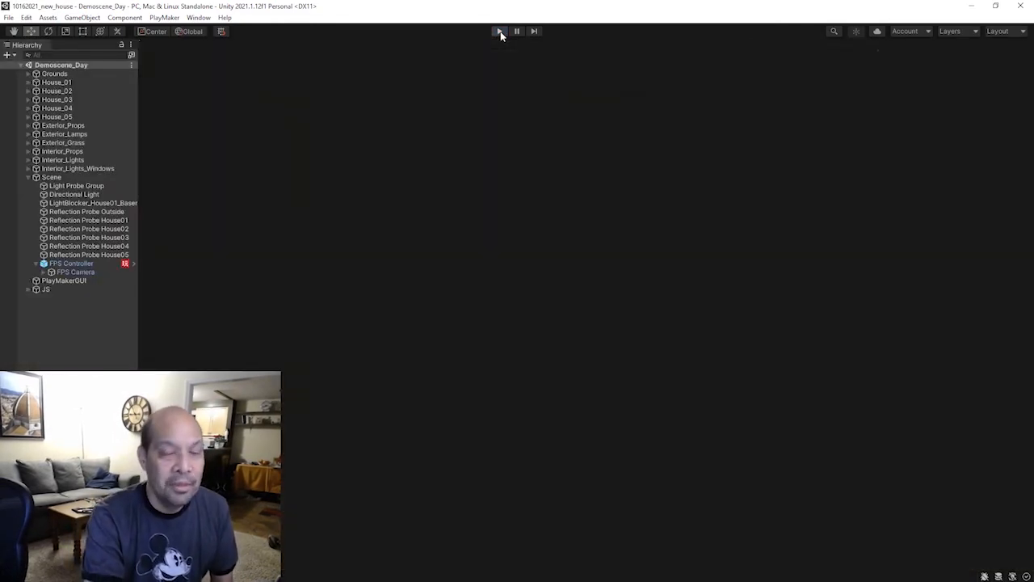